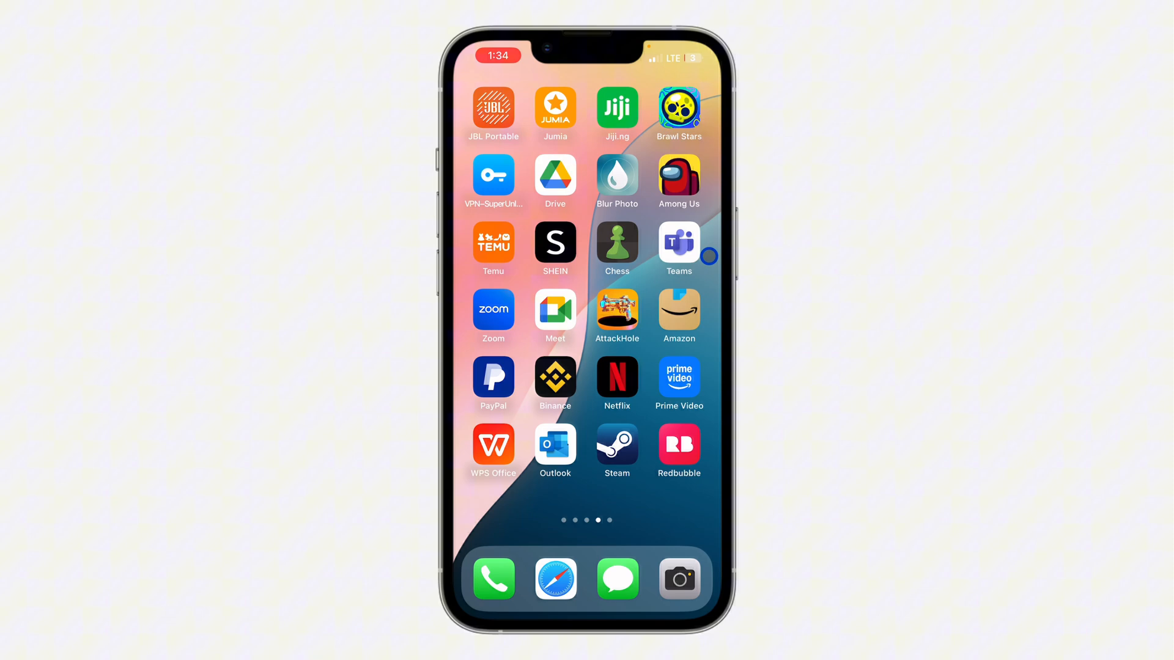
# - Swipe across the Home Screen pages to reach and launch the Uber app
pyautogui.hscroll(-3)
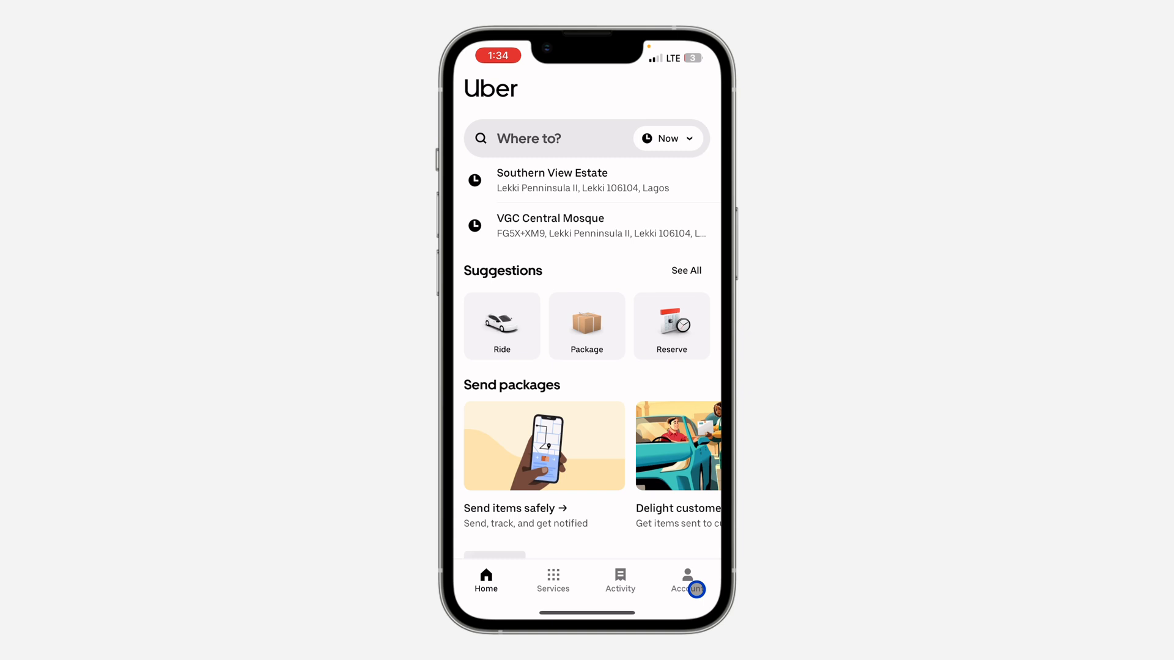
# - Navigate Account > Settings > profile > Security to reach password, passkeys and 2-step options
pyautogui.click(686, 579)
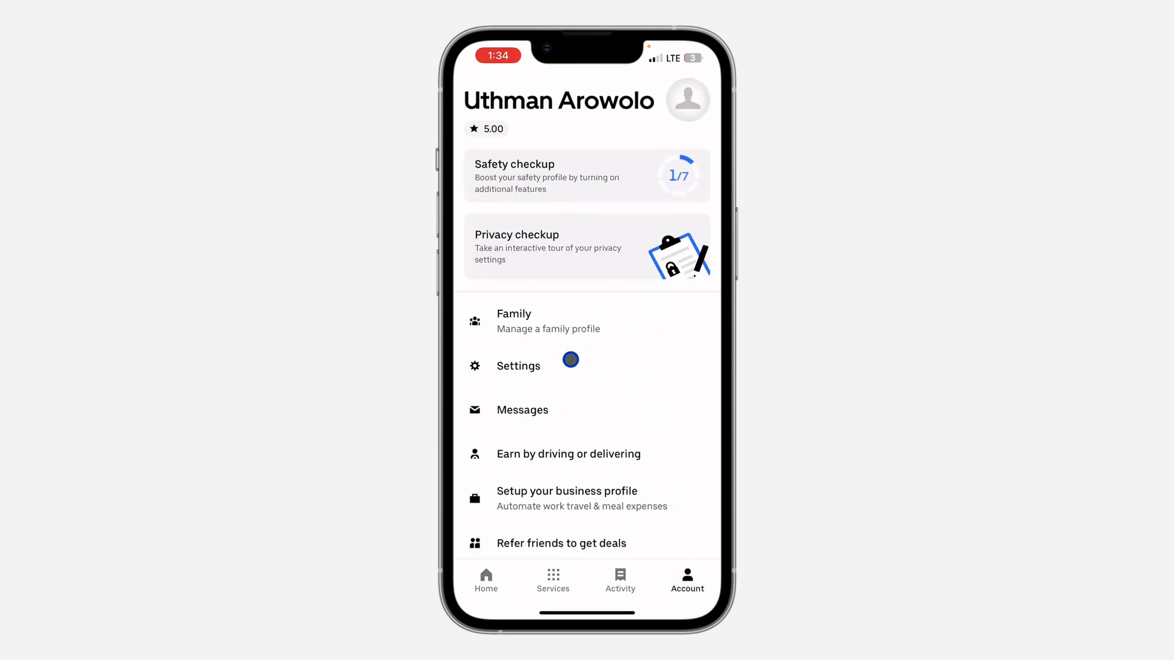
pyautogui.click(517, 366)
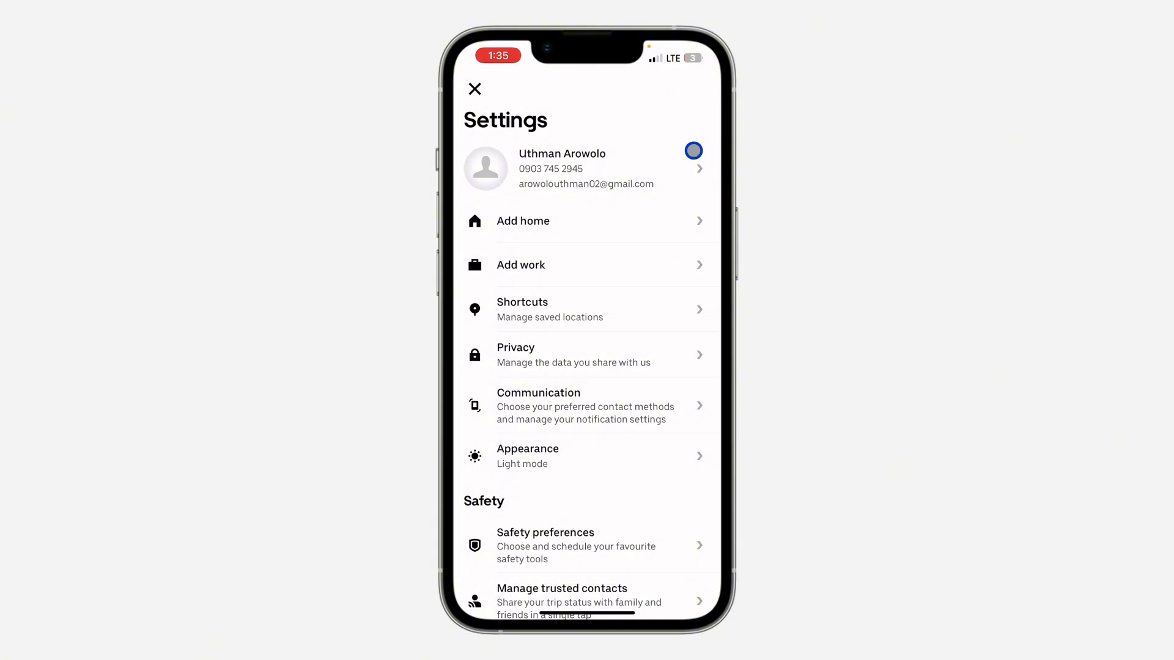
pyautogui.click(585, 168)
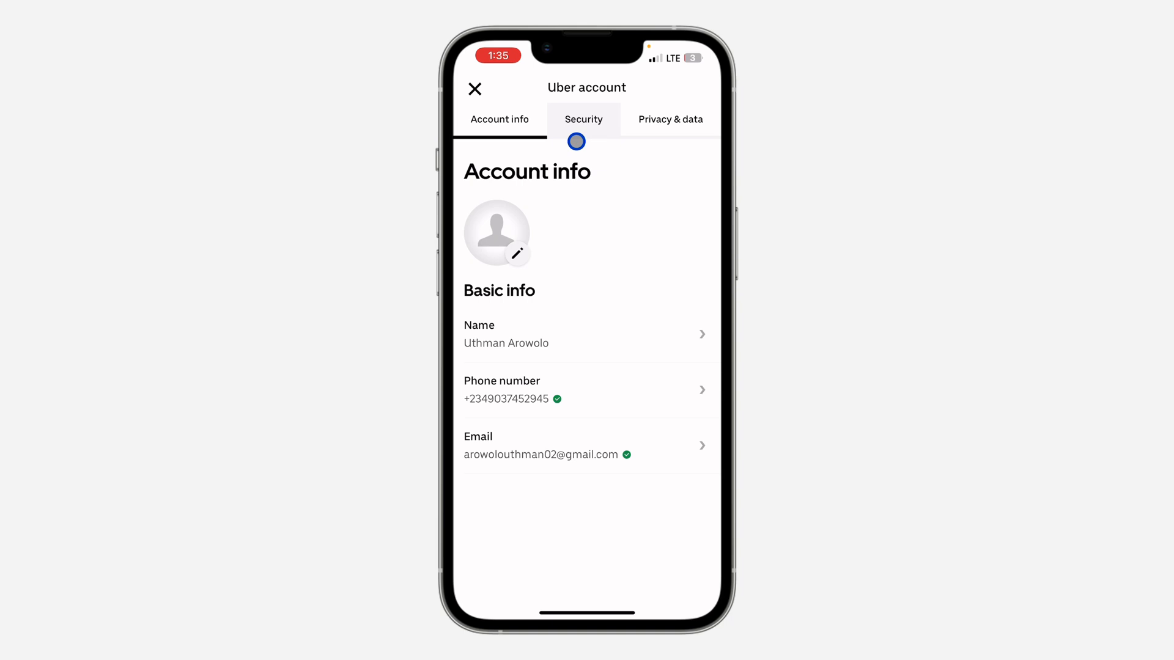
pyautogui.click(583, 118)
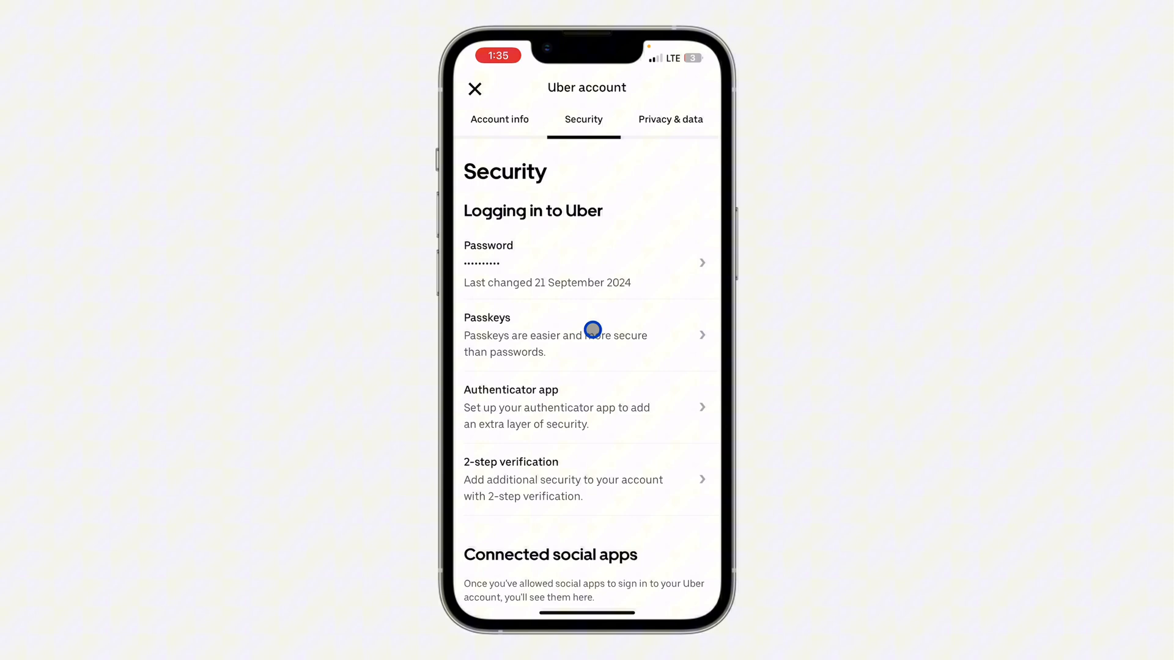
# - Choose Passkeys to reach the passkey creation screen with Face ID, Touch ID or passcode
pyautogui.click(555, 335)
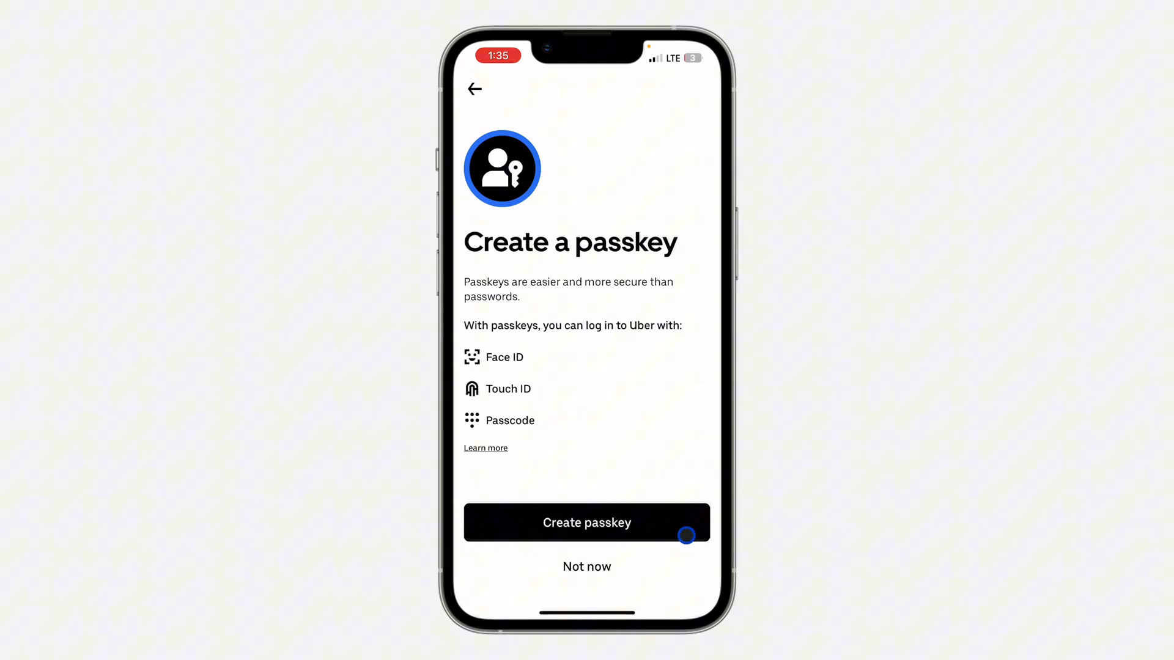
# - Create the passkey, approve saving it to iCloud Keychain via Face ID, and confirm success
pyautogui.click(586, 522)
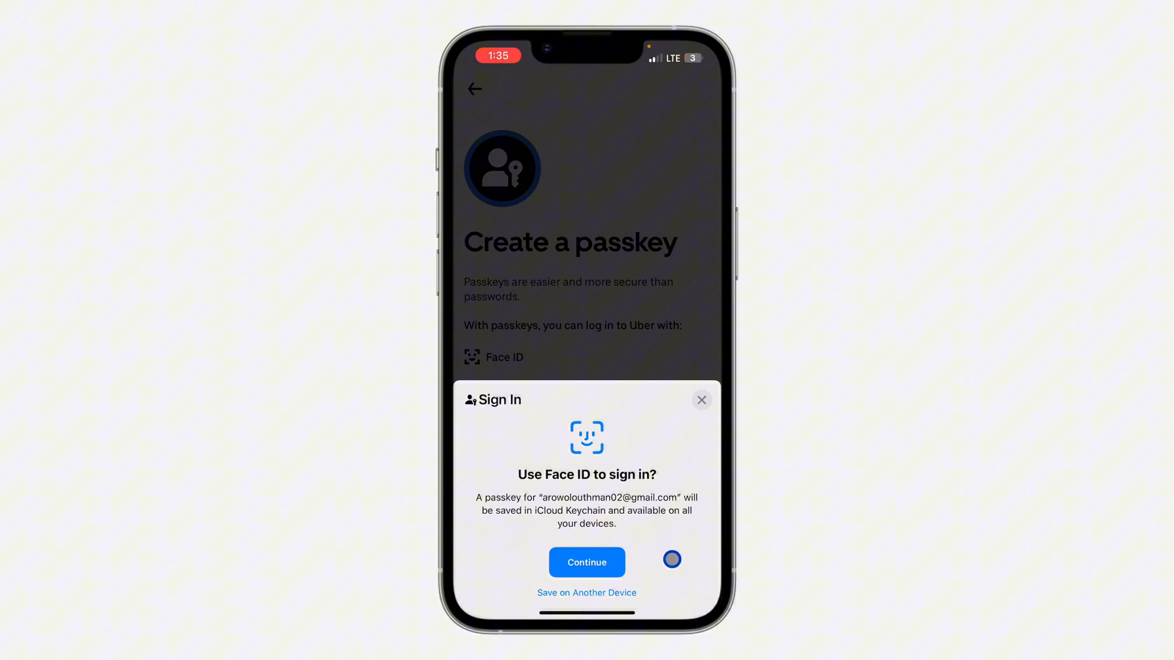
pyautogui.click(587, 562)
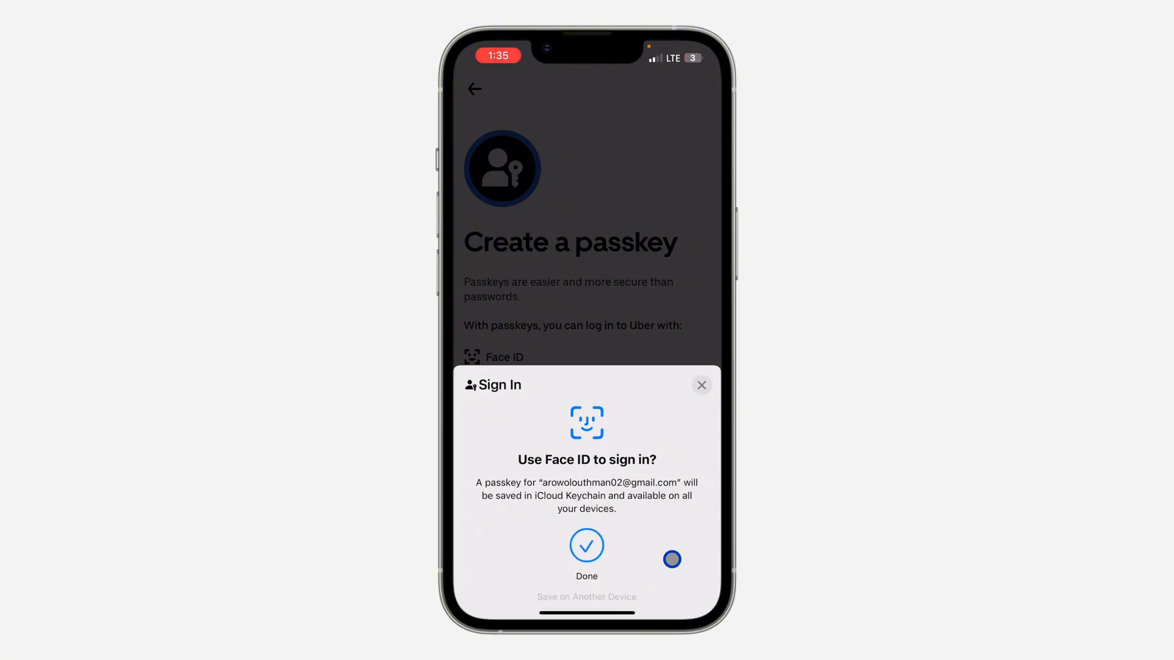
pyautogui.click(586, 545)
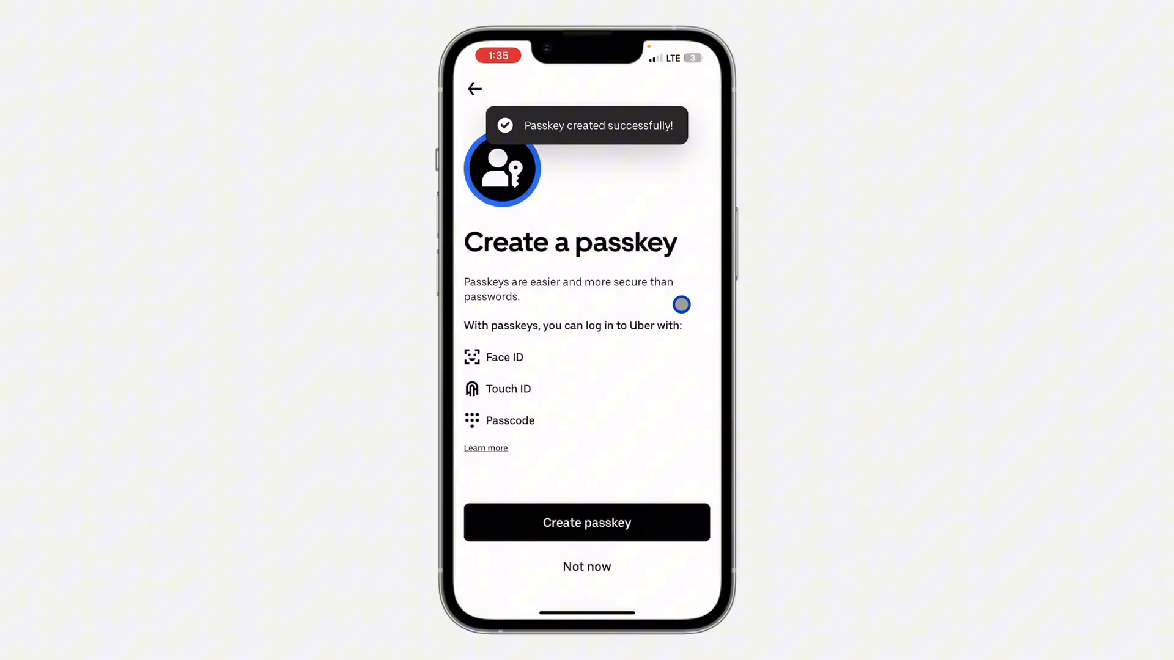
# - Return to the Passkeys list showing the iCloud Keychain passkey created 21 September 2024
pyautogui.click(586, 522)
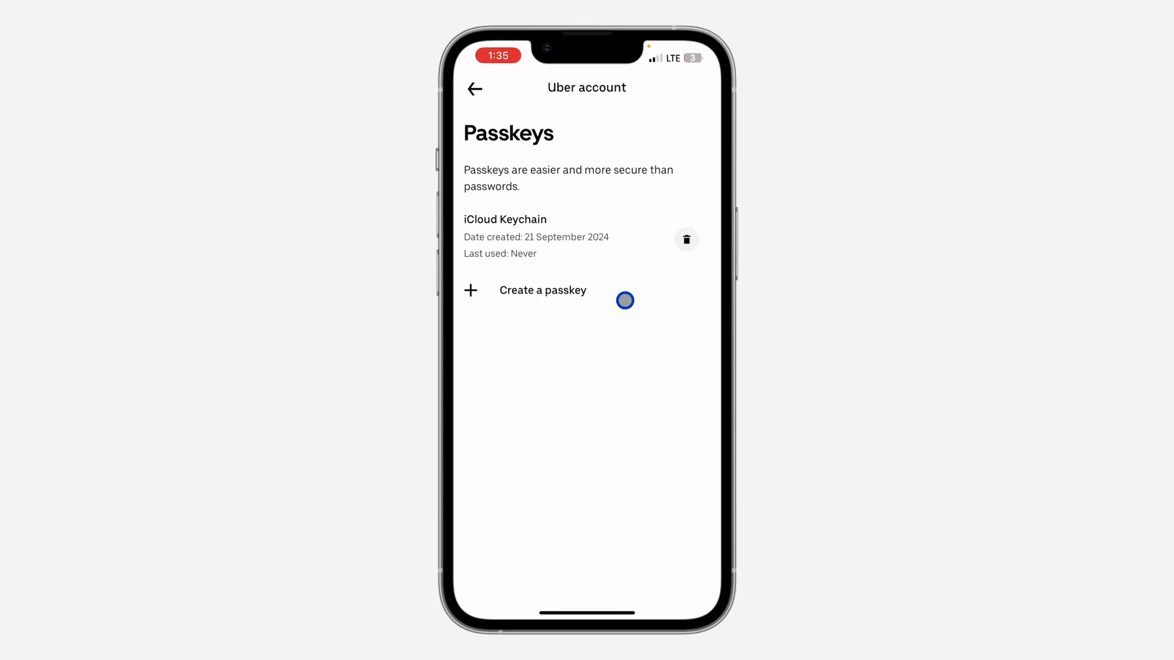
pyautogui.moveTo(598, 388)
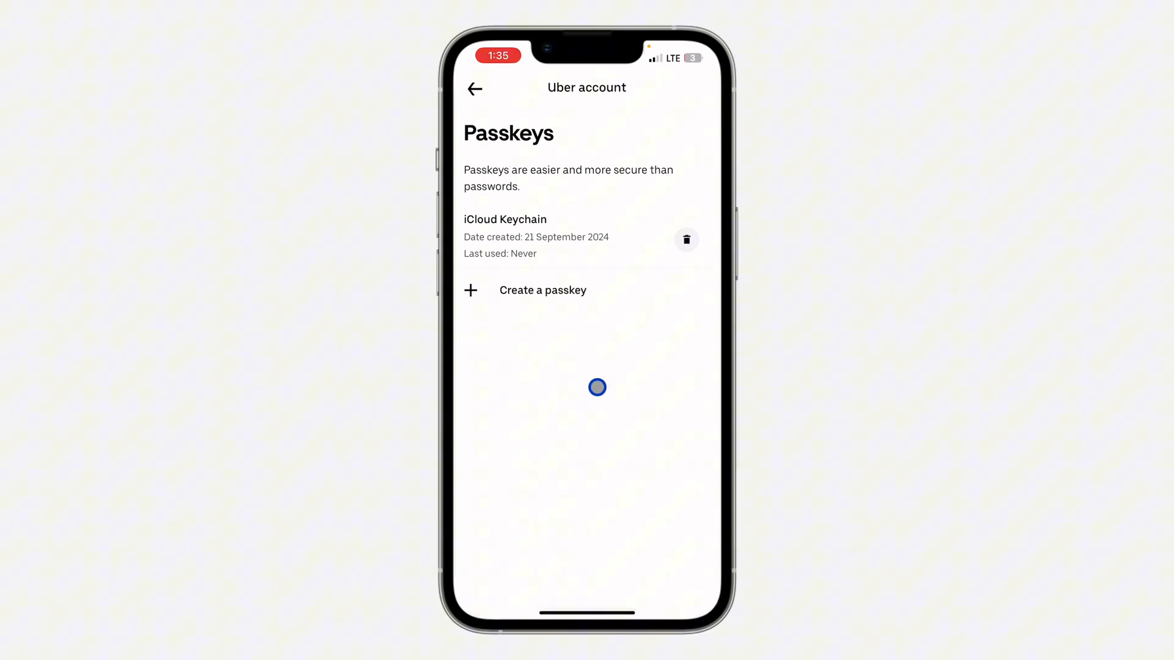